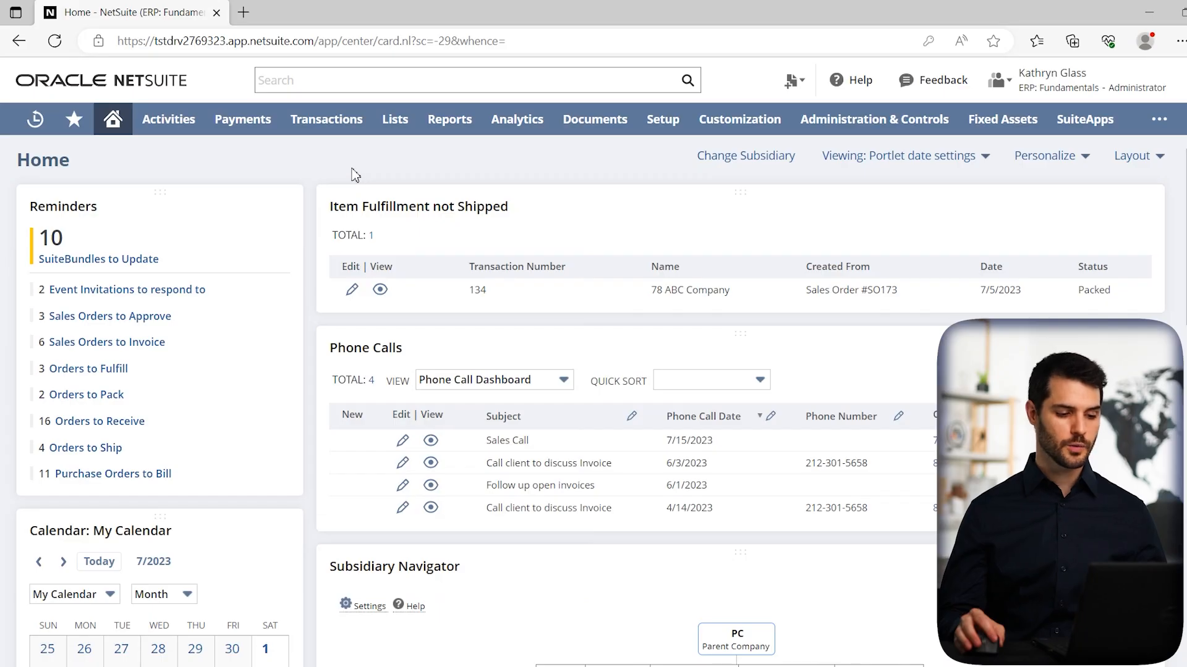
{"action": "mouse_move", "coordinate": [454, 165]}
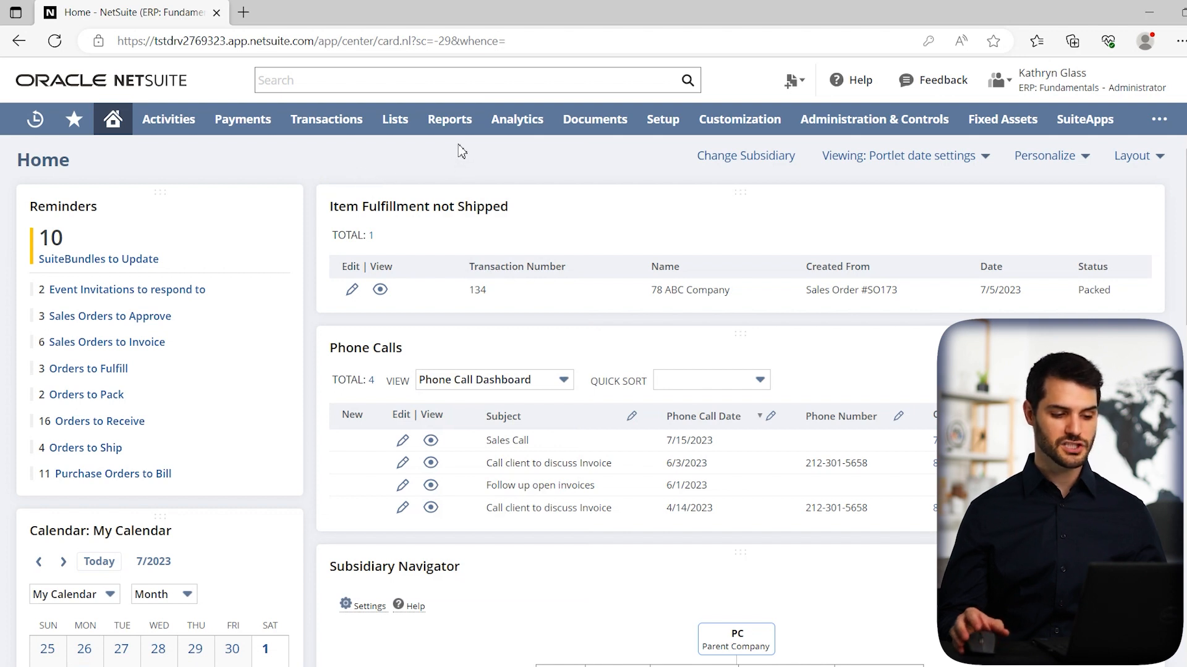
- Open the Reports menu from the top navigation bar on the home dashboard
{"action": "left_click", "coordinate": [449, 118]}
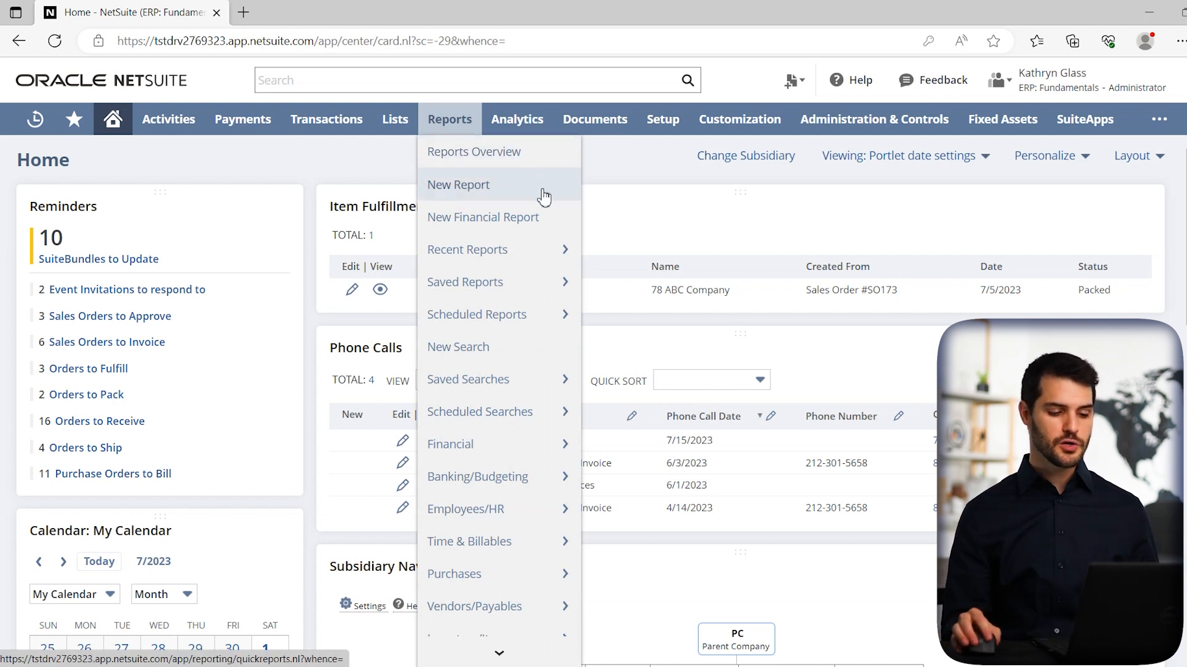
{"action": "mouse_move", "coordinate": [483, 217]}
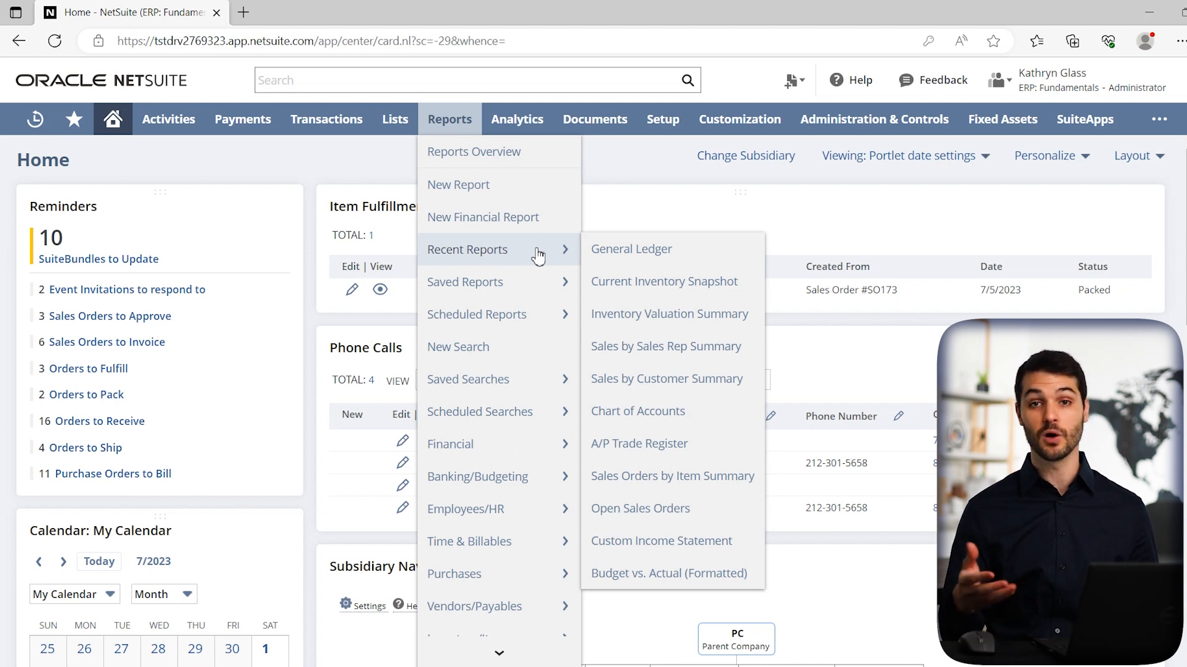
{"action": "mouse_move", "coordinate": [465, 282]}
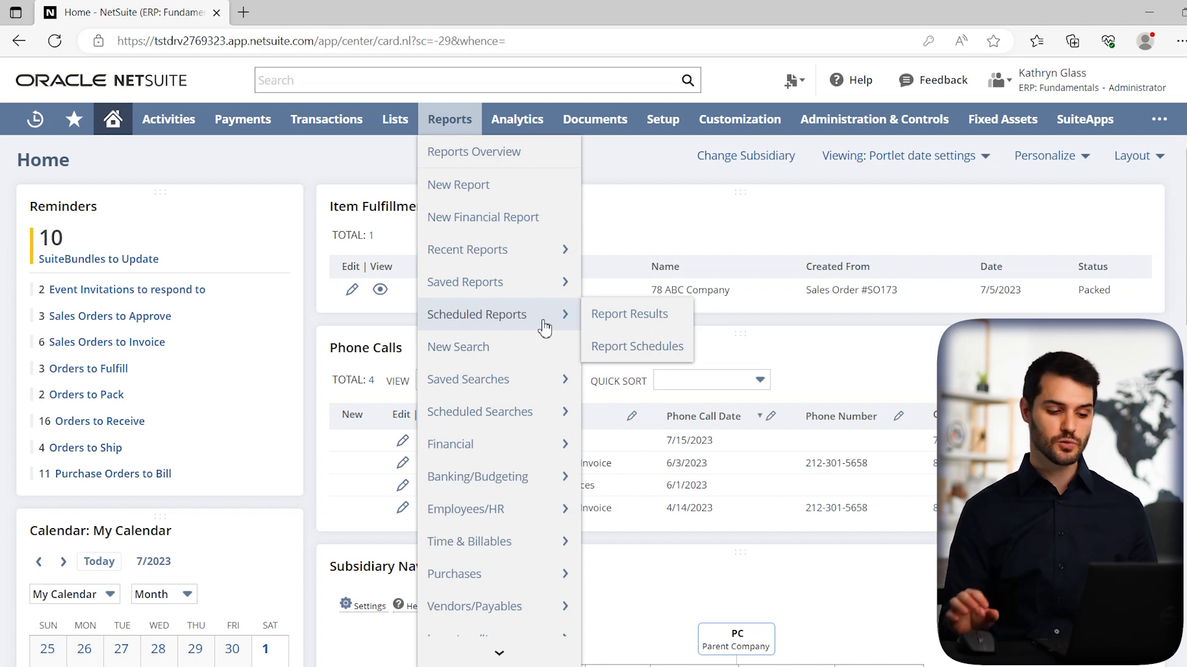
{"action": "mouse_move", "coordinate": [637, 346]}
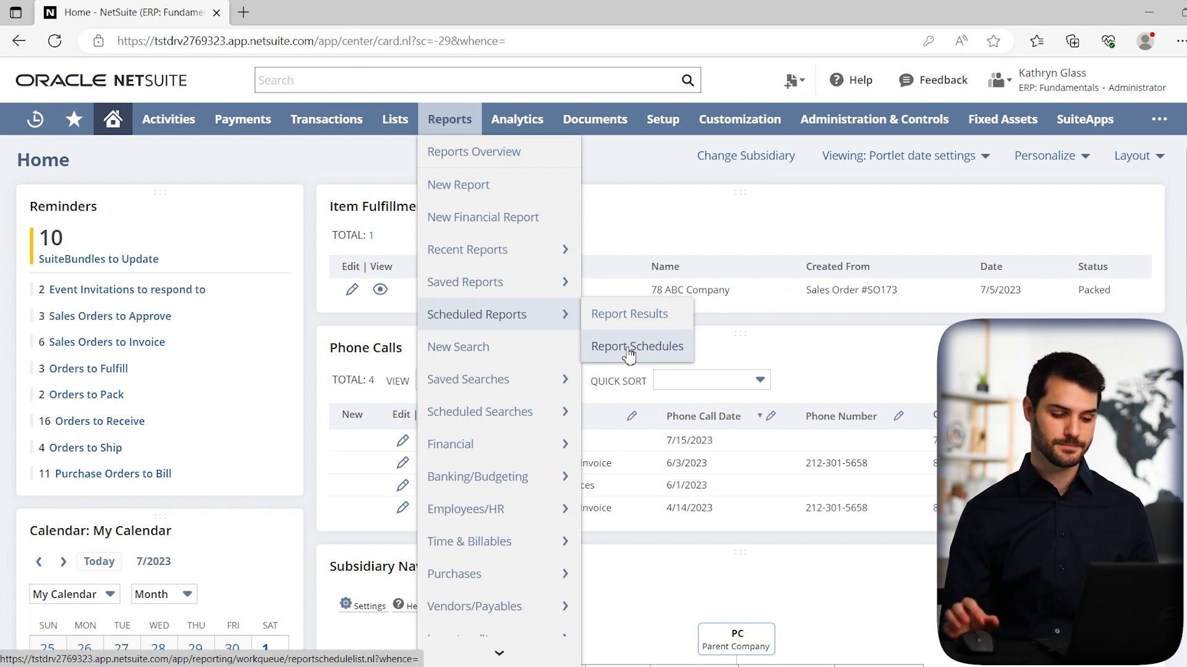
{"action": "mouse_move", "coordinate": [458, 347]}
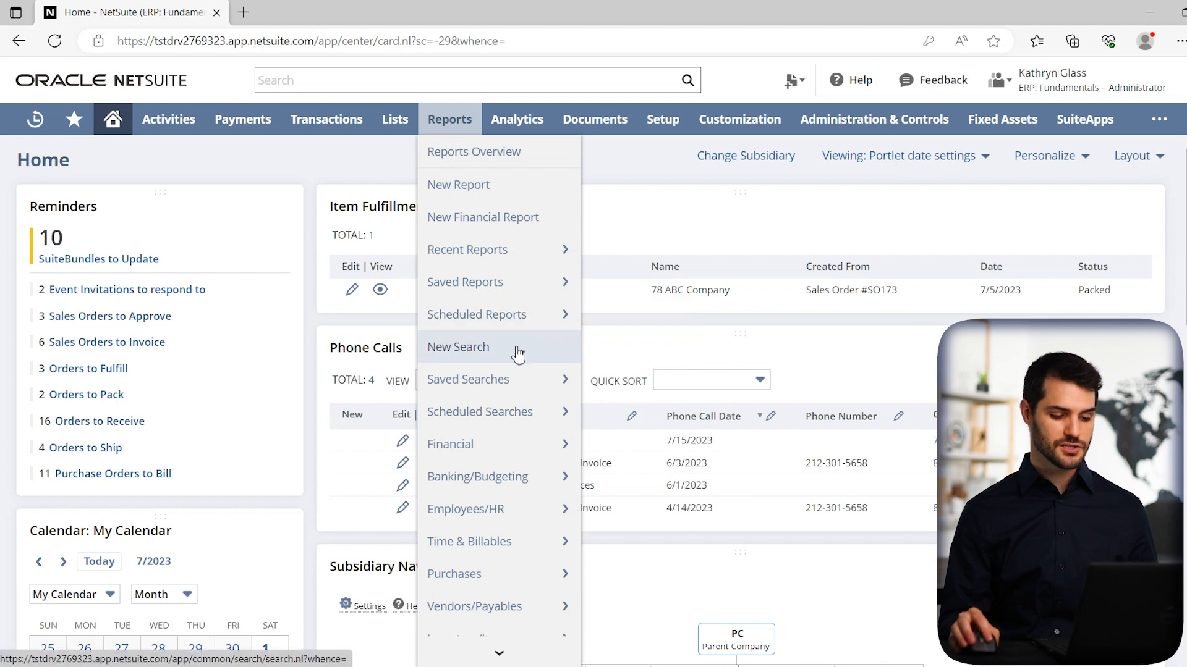
{"action": "mouse_move", "coordinate": [469, 379]}
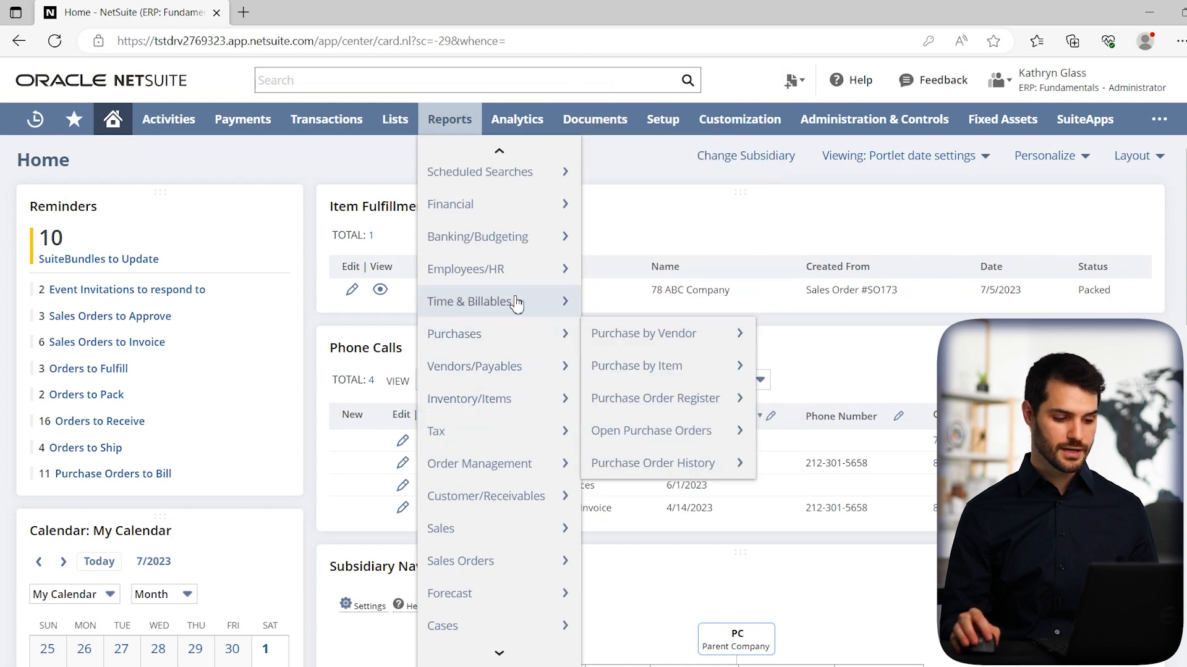
{"action": "mouse_move", "coordinate": [492, 204]}
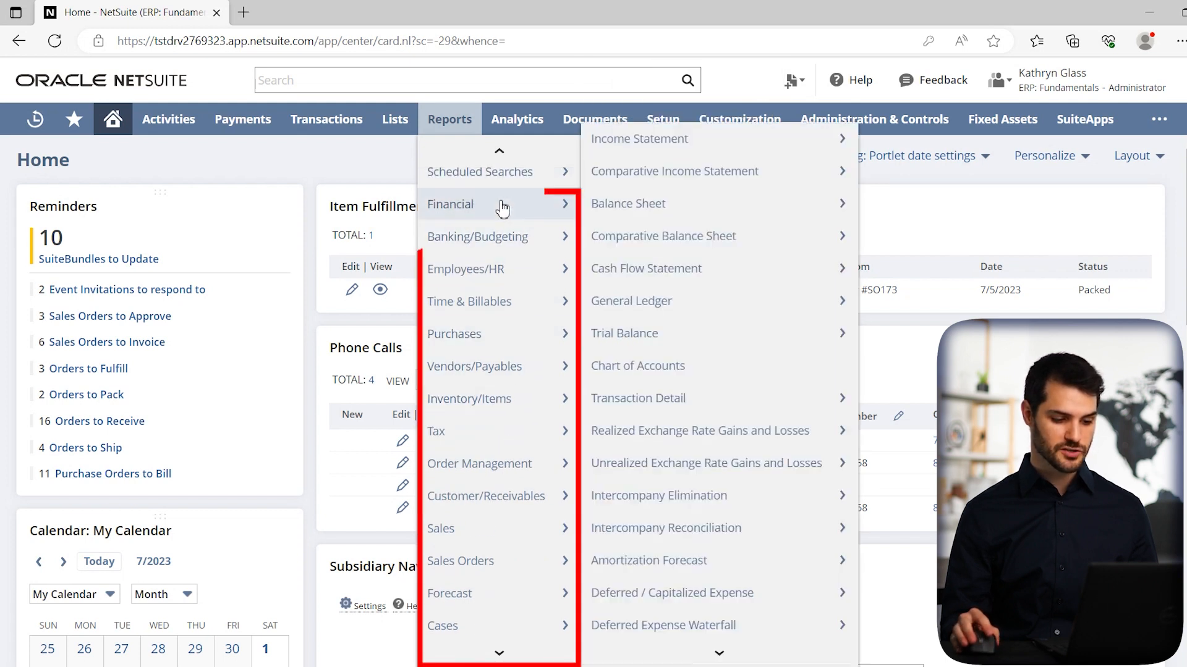
{"action": "mouse_move", "coordinate": [449, 593]}
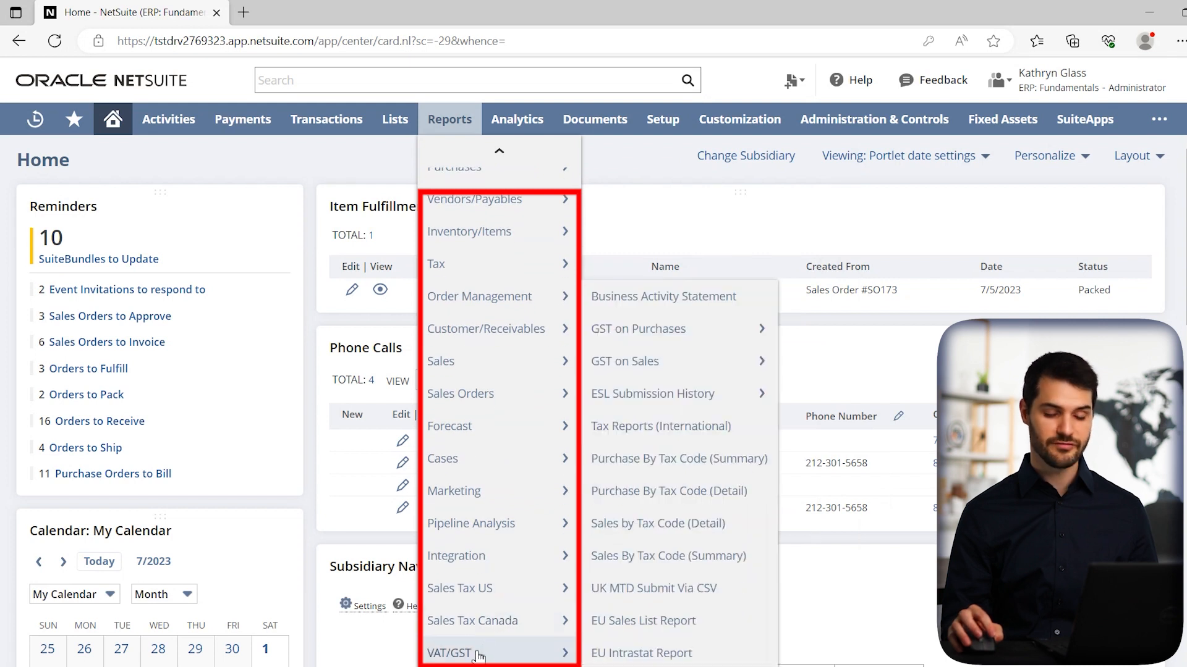
{"action": "mouse_move", "coordinate": [460, 588]}
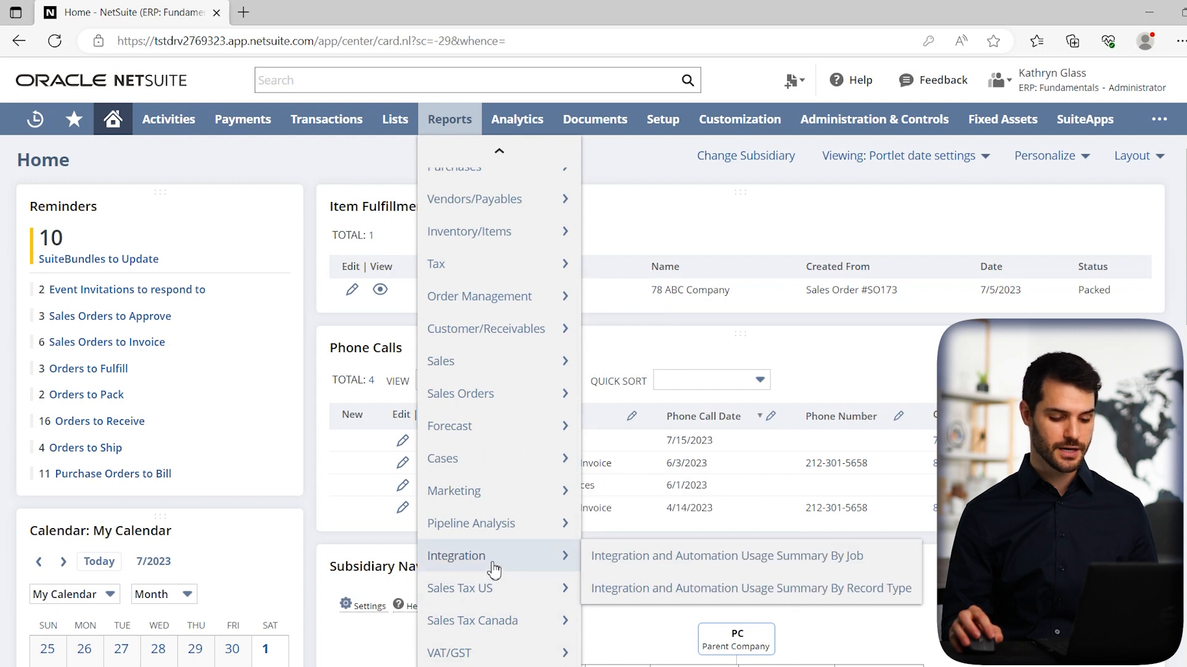
{"action": "mouse_move", "coordinate": [471, 523]}
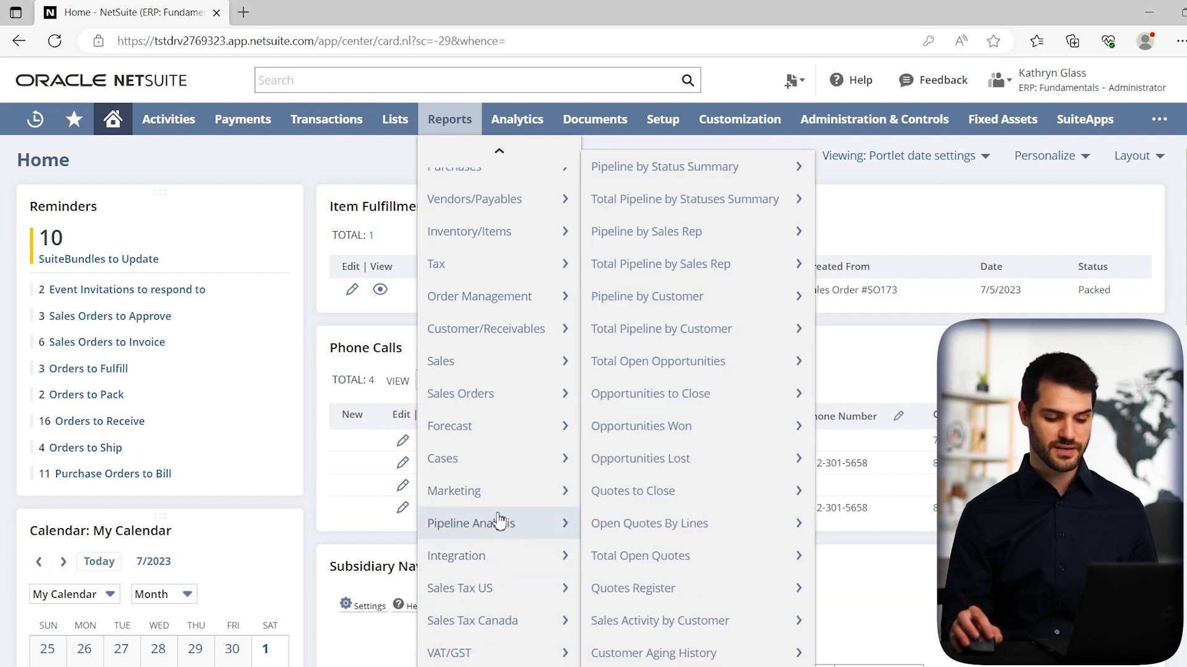
{"action": "mouse_move", "coordinate": [454, 491]}
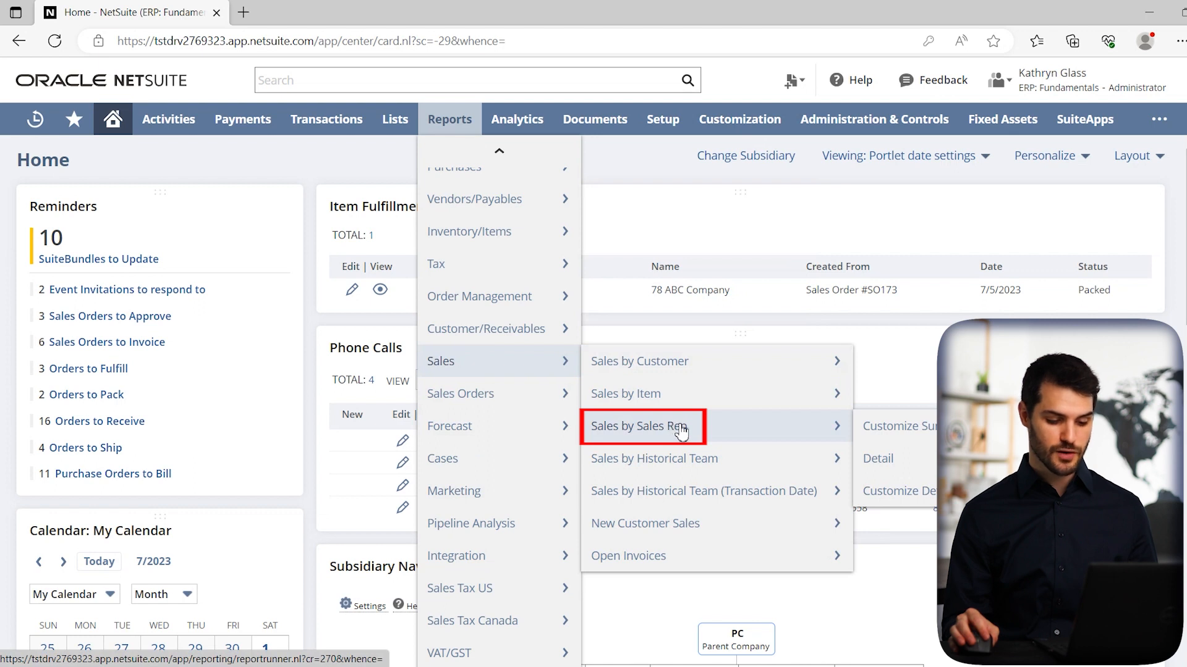
- Open Sales > Sales by Sales Rep, showing July–August 2023 totals by rep
{"action": "left_click", "coordinate": [644, 426]}
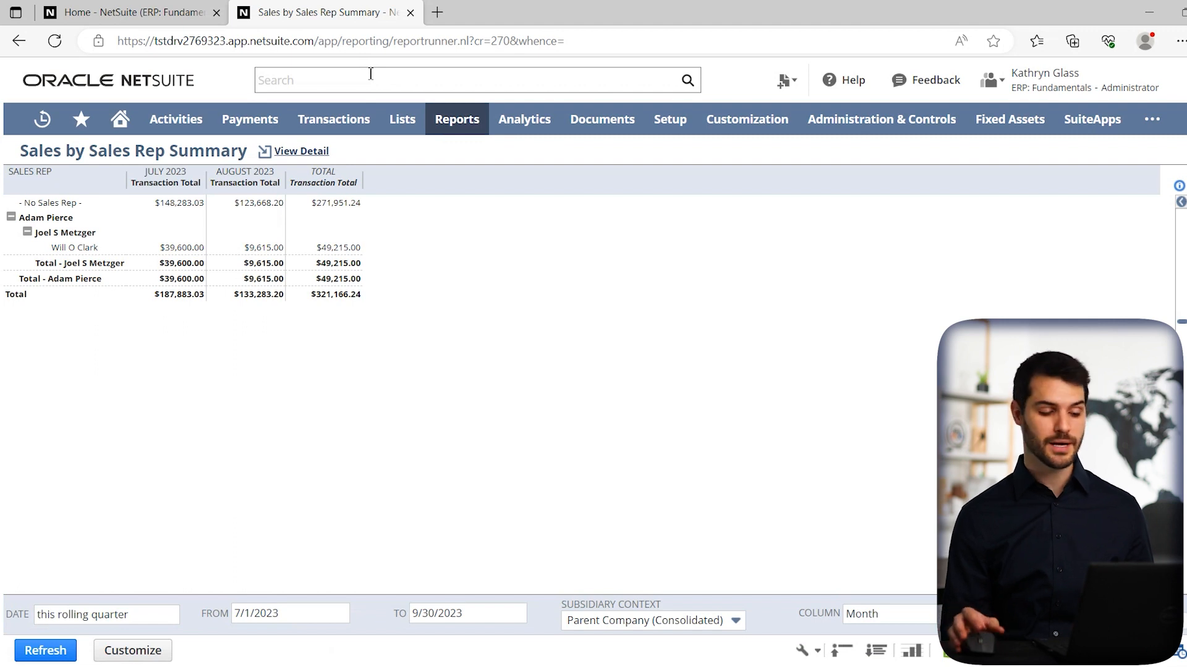
- Open Reports > Financial > Comparative Income Statement, comparing July 2023 against 2022
{"action": "left_click", "coordinate": [457, 119]}
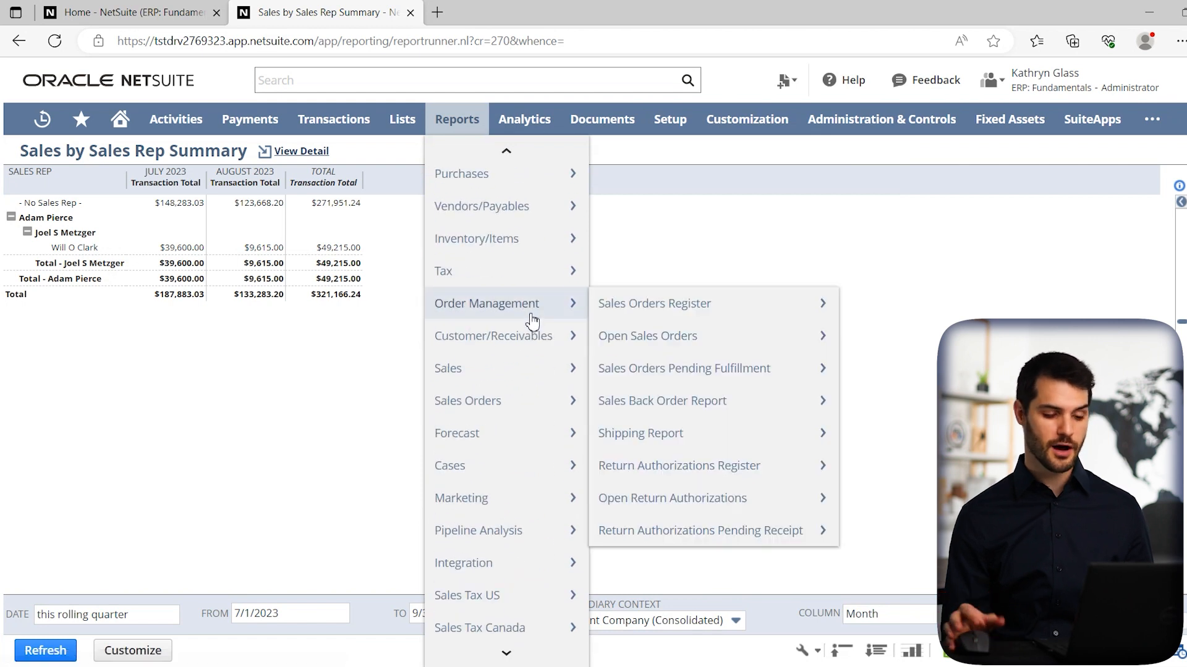
{"action": "mouse_move", "coordinate": [448, 368]}
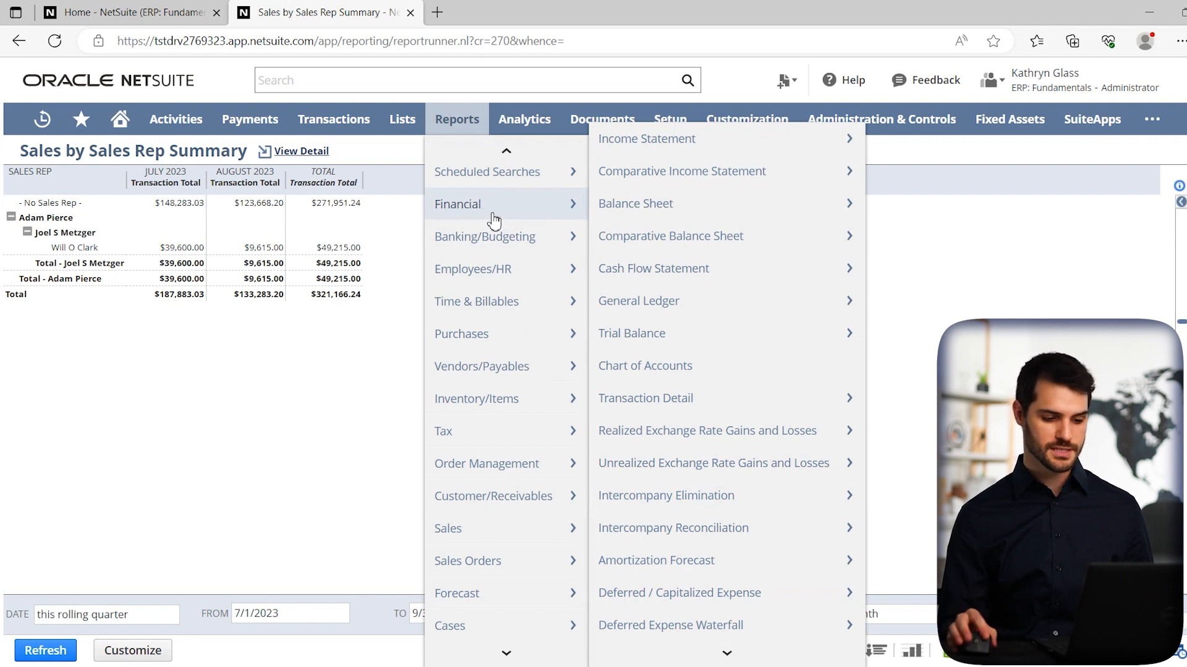
{"action": "mouse_move", "coordinate": [678, 203]}
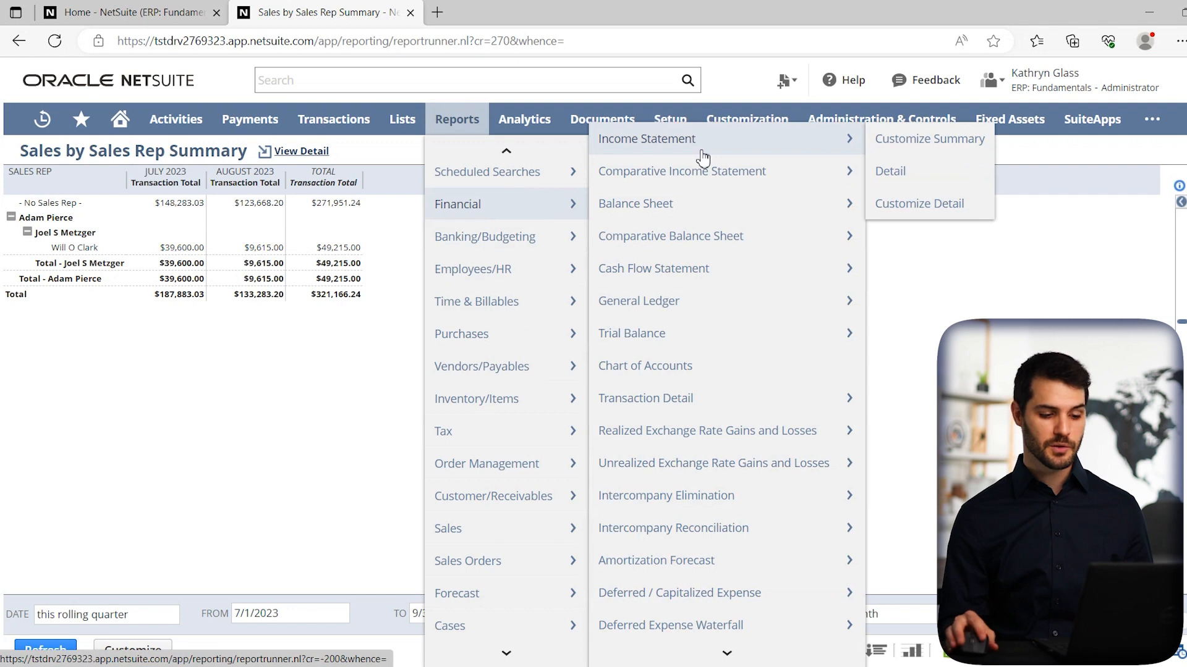
{"action": "mouse_move", "coordinate": [705, 175]}
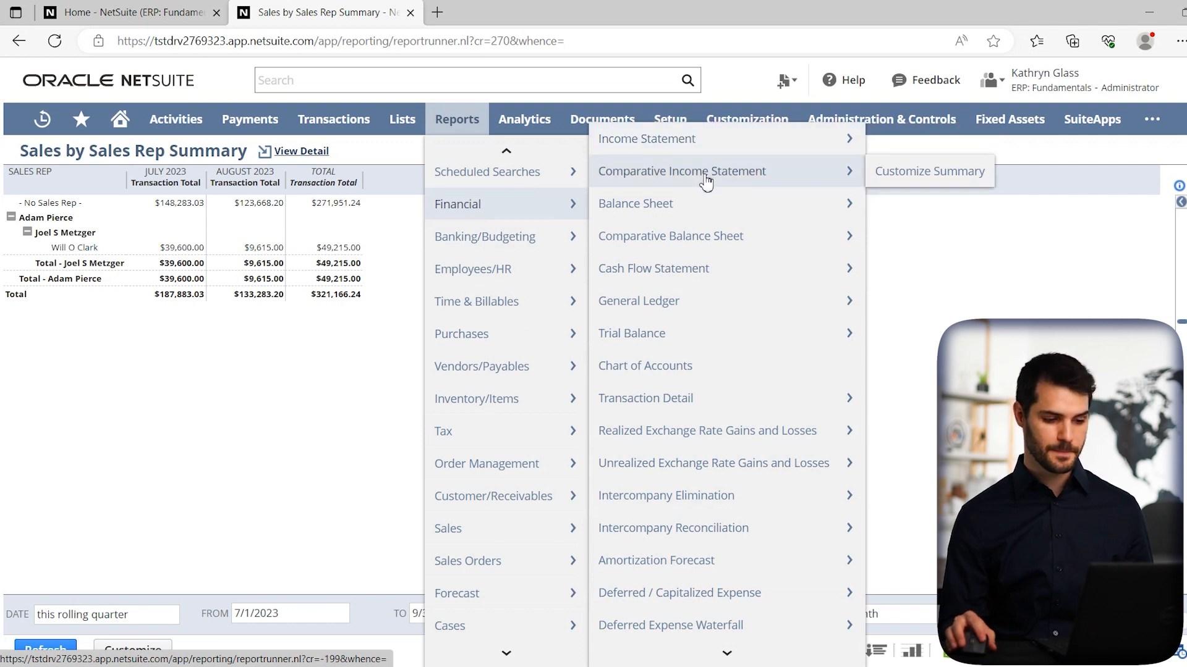
{"action": "left_click", "coordinate": [680, 171]}
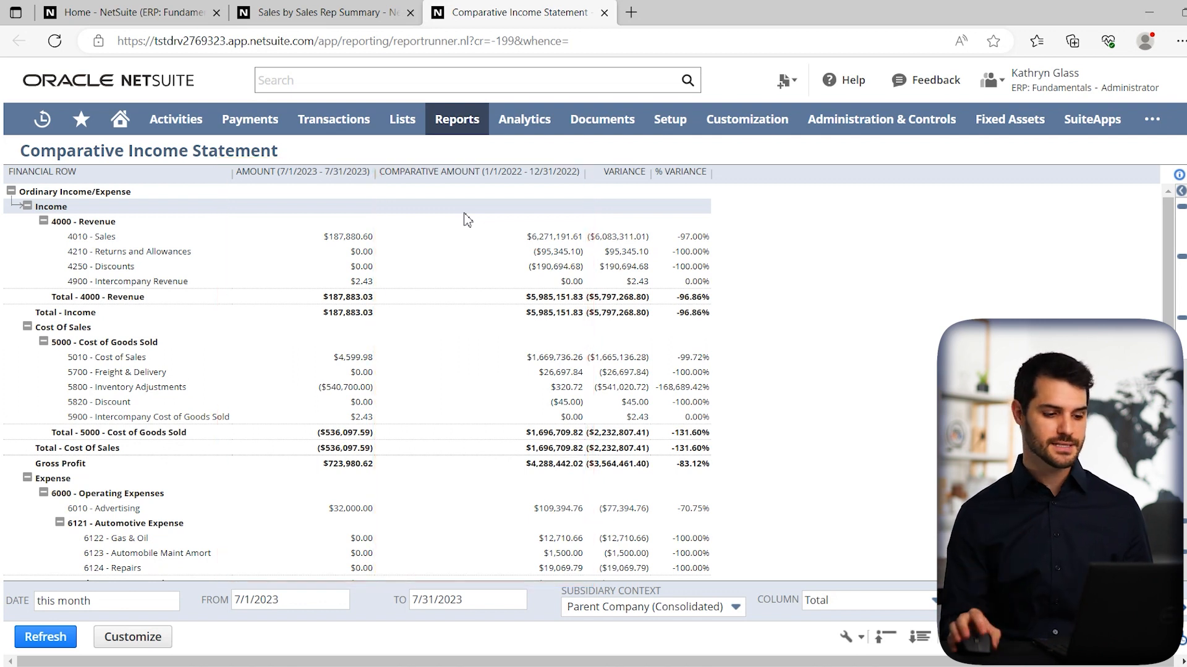
- Open Current Inventory Snapshot, switch to its fourth tab, and reopen the Reports menu
{"action": "left_click", "coordinate": [456, 119]}
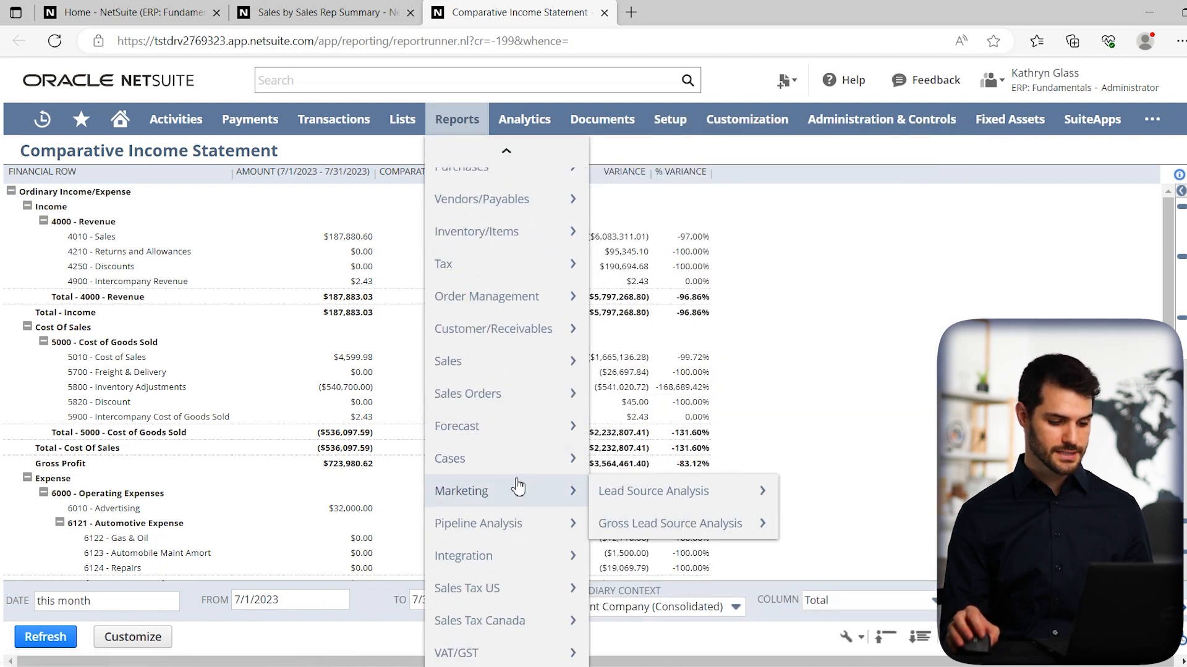
{"action": "mouse_move", "coordinate": [492, 230]}
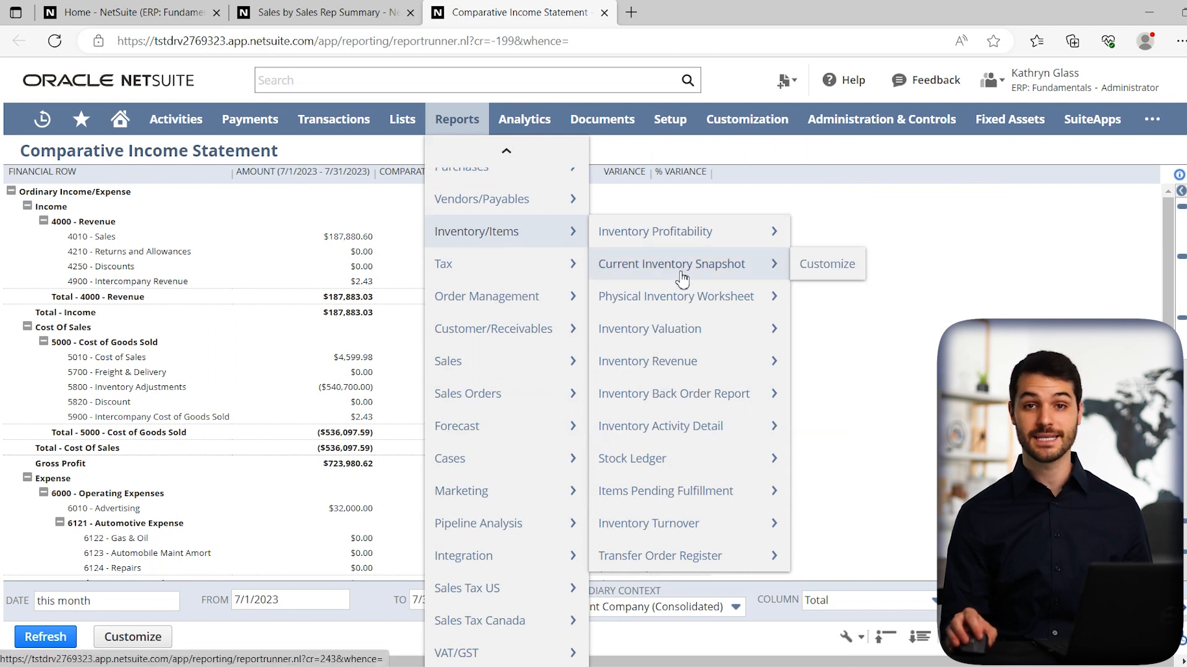
{"action": "left_click", "coordinate": [671, 264]}
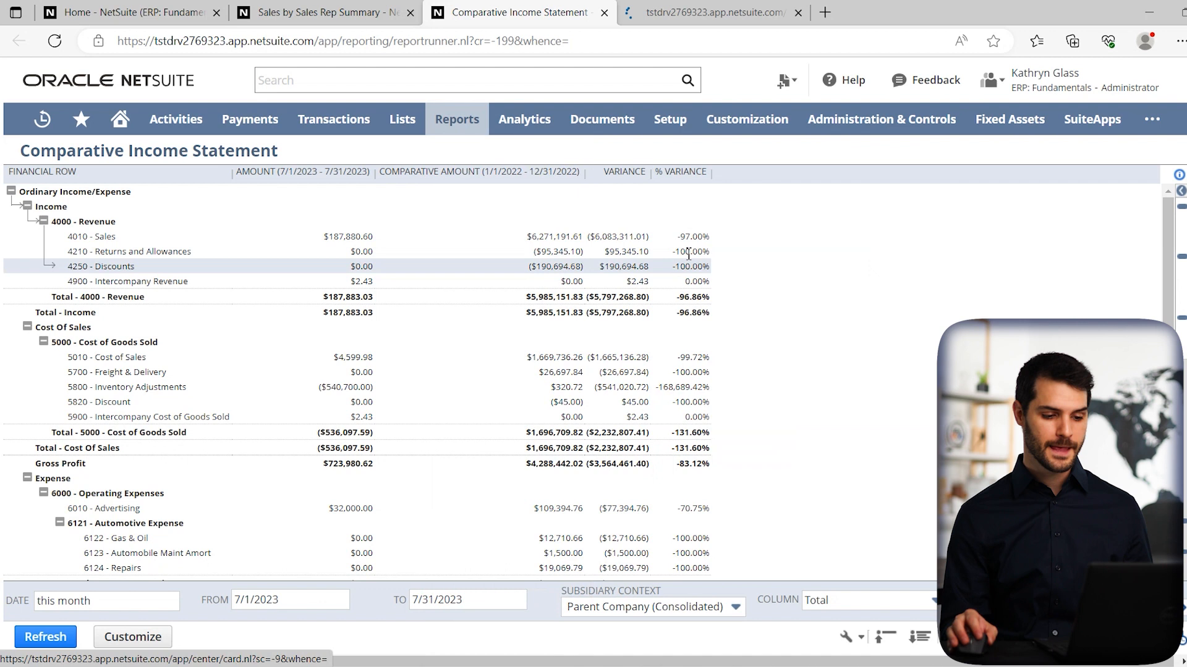
{"action": "left_click", "coordinate": [711, 13]}
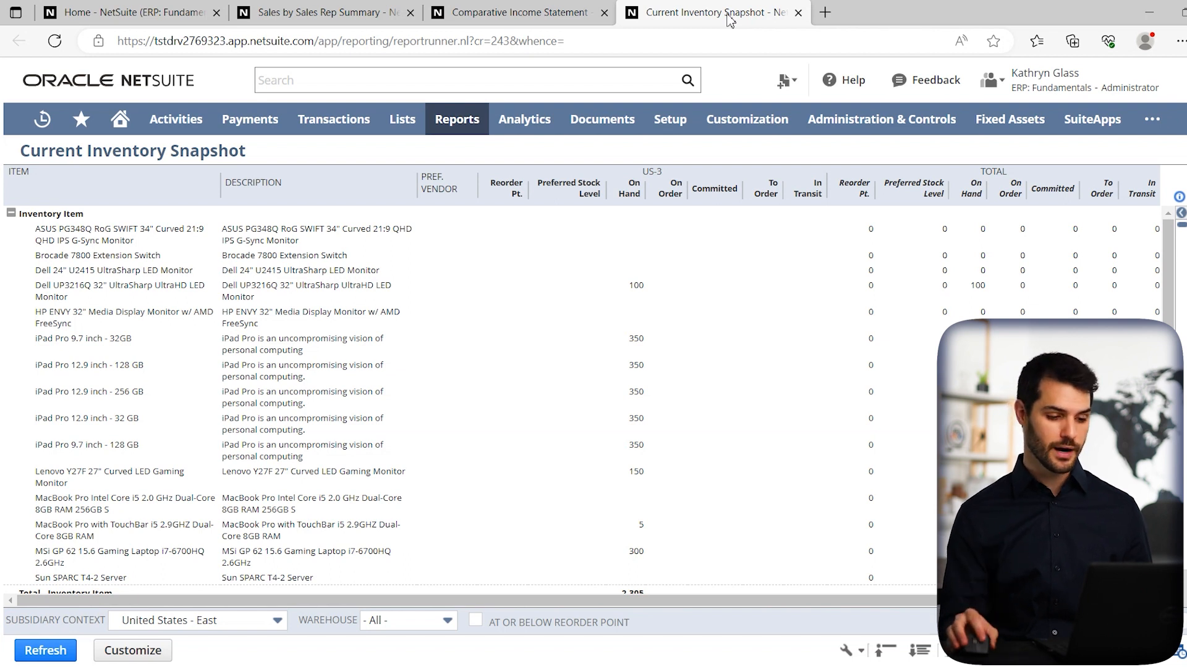
{"action": "left_click", "coordinate": [456, 119]}
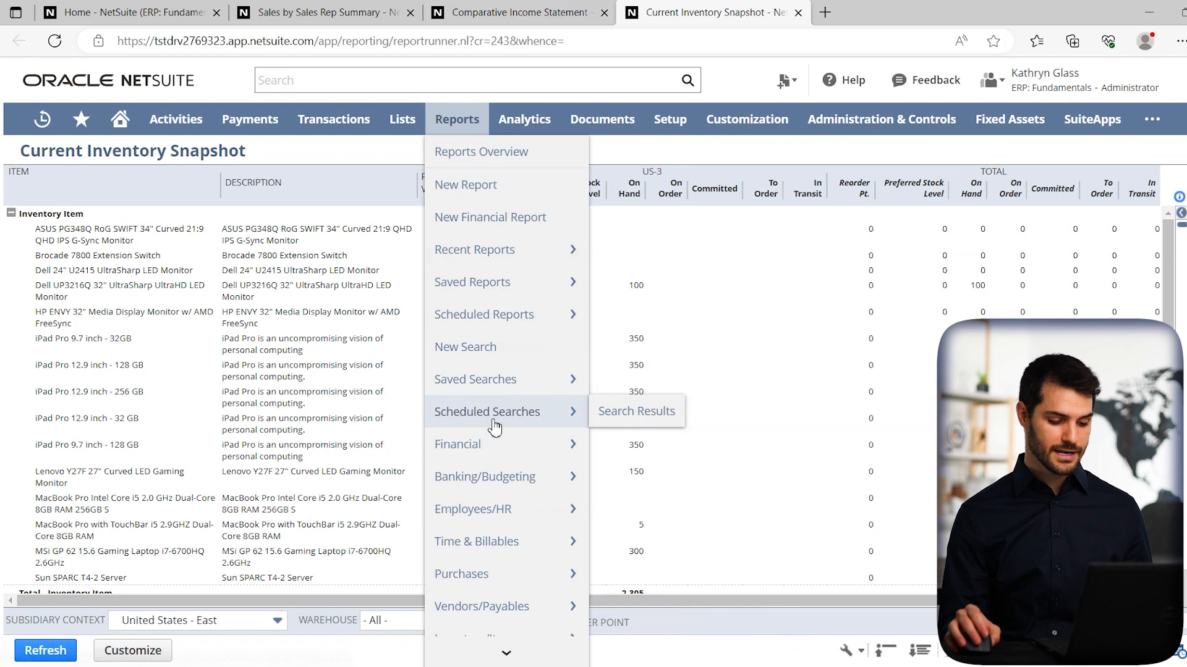